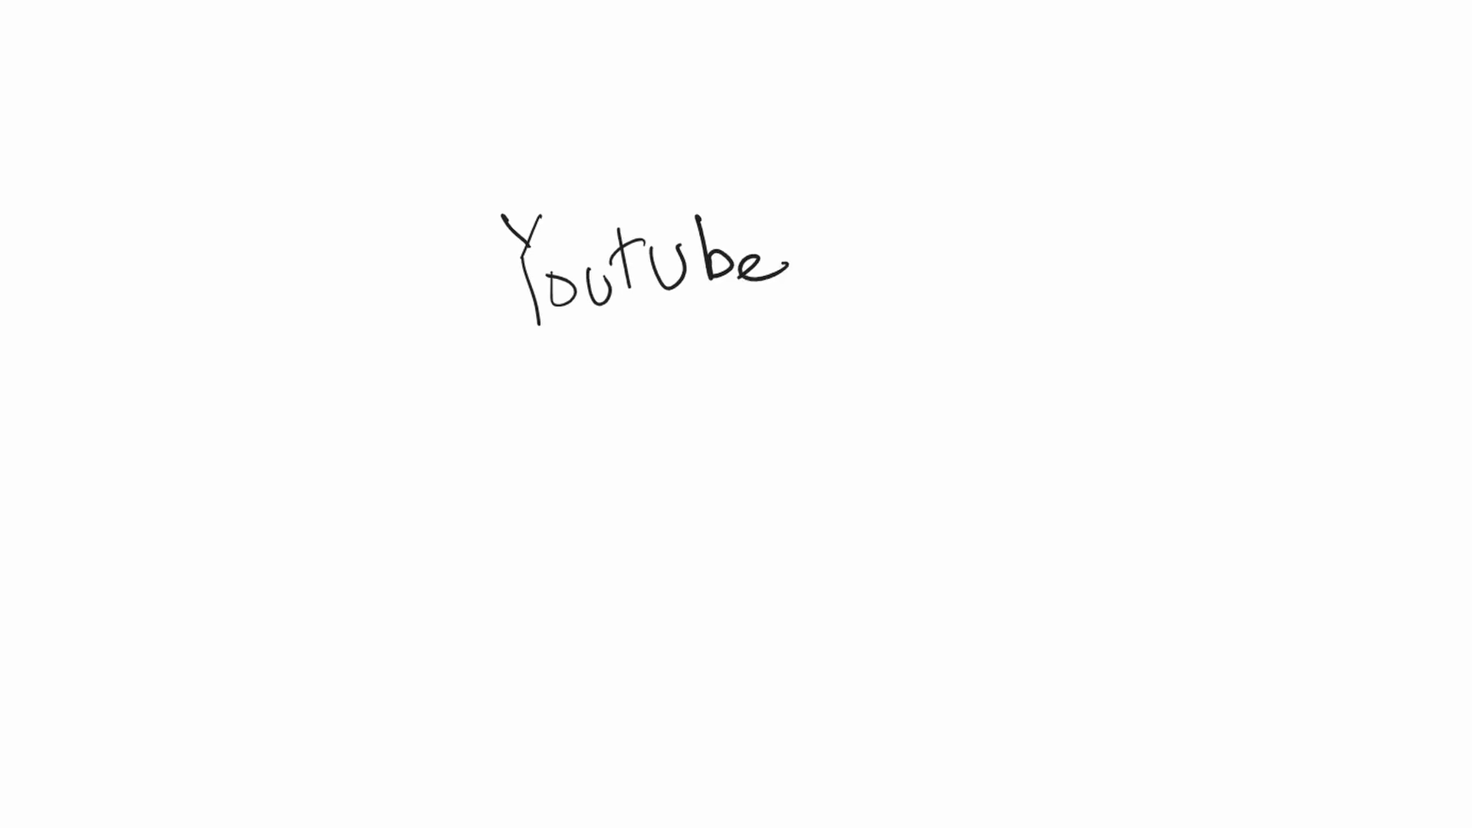
- Handwrite the heading 'Article Recommendation Systems?' and begin 'Newspapers' beneath it
drag(733, 337, 844, 423)
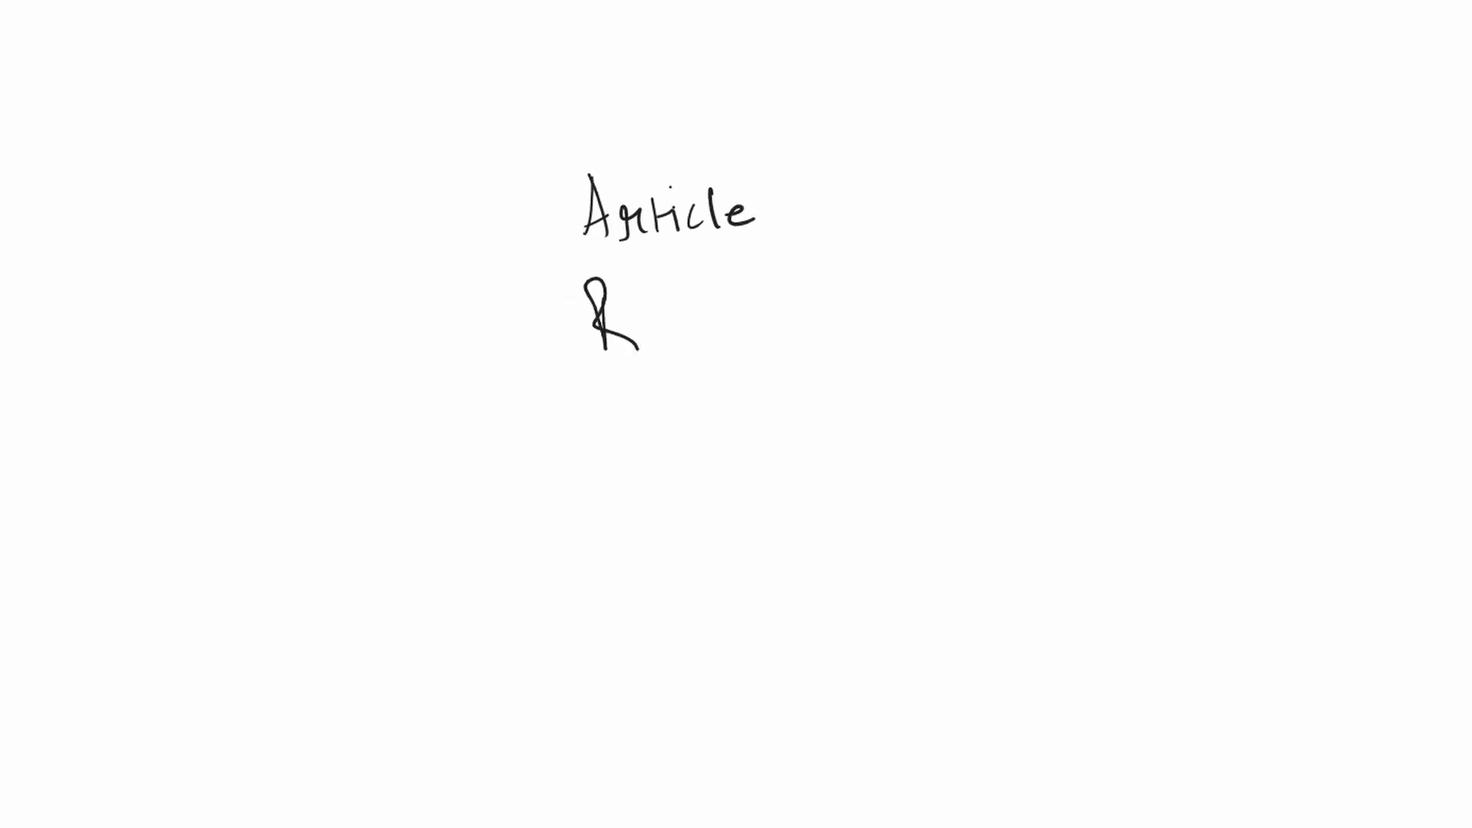
text(Recommendation System)
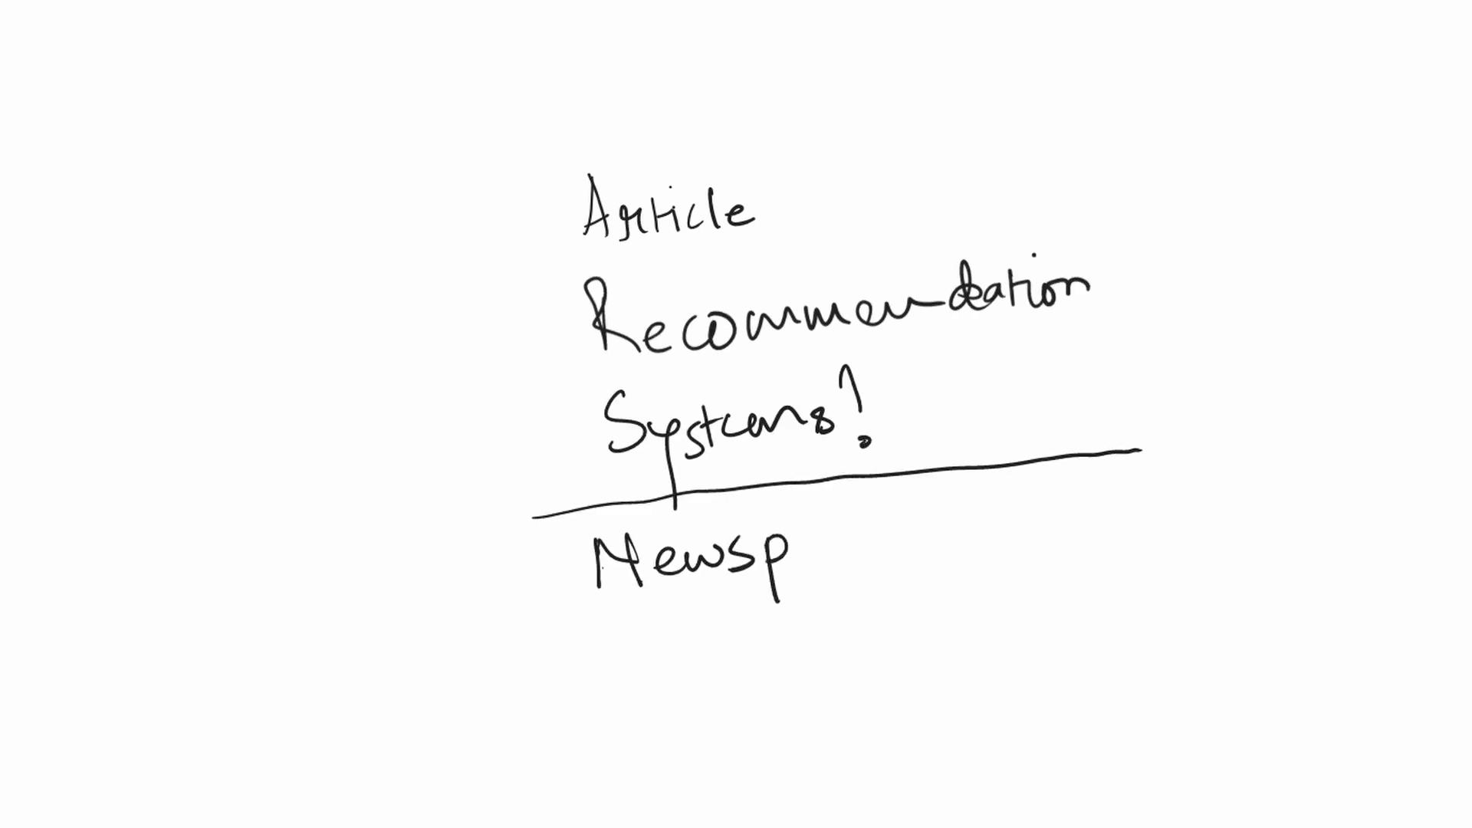
text(apers)
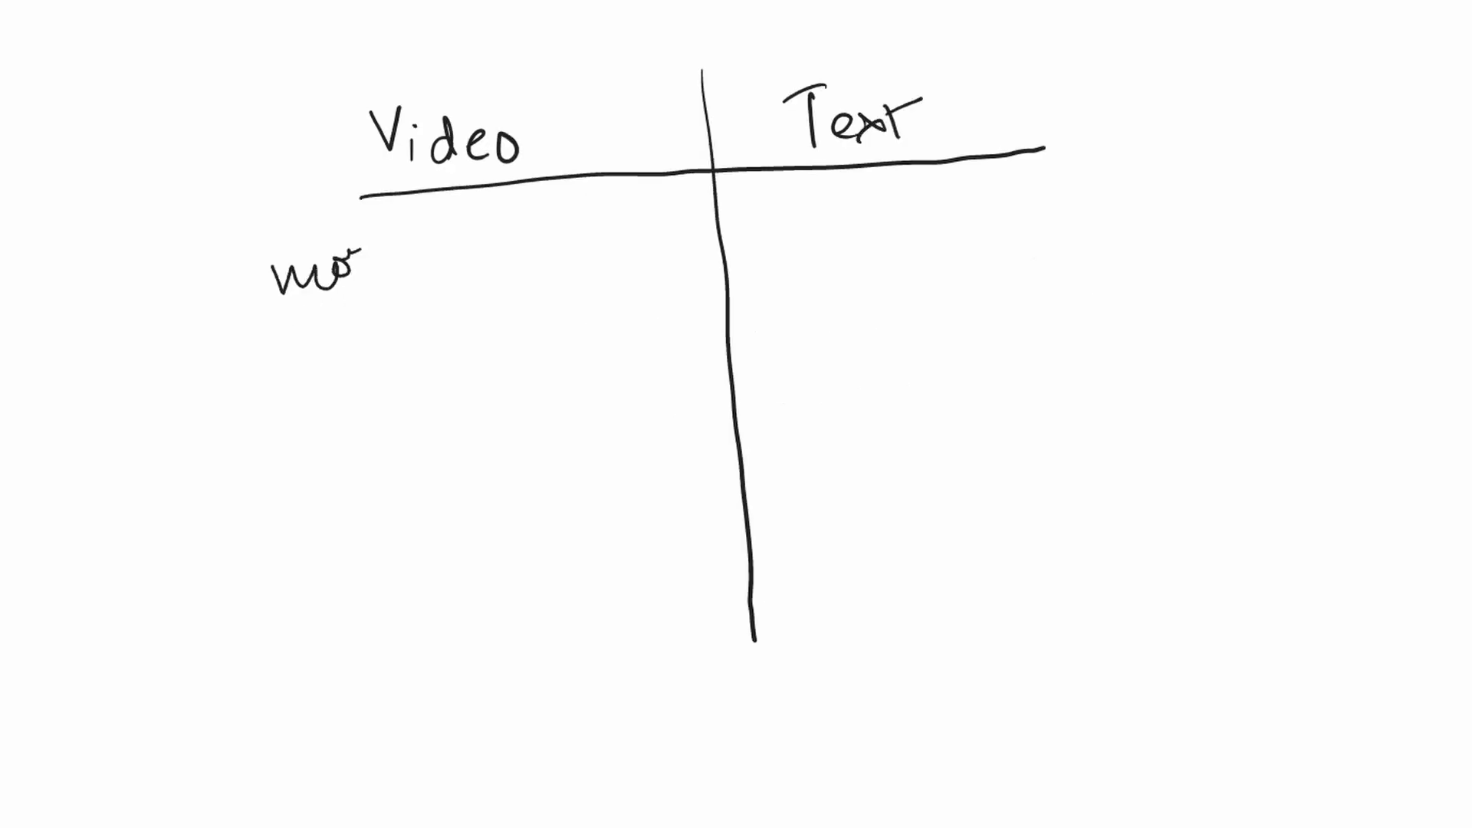
- Handwrite 'more accessible' as the first Video advantage in the Video/Text chart
text(more accessible)
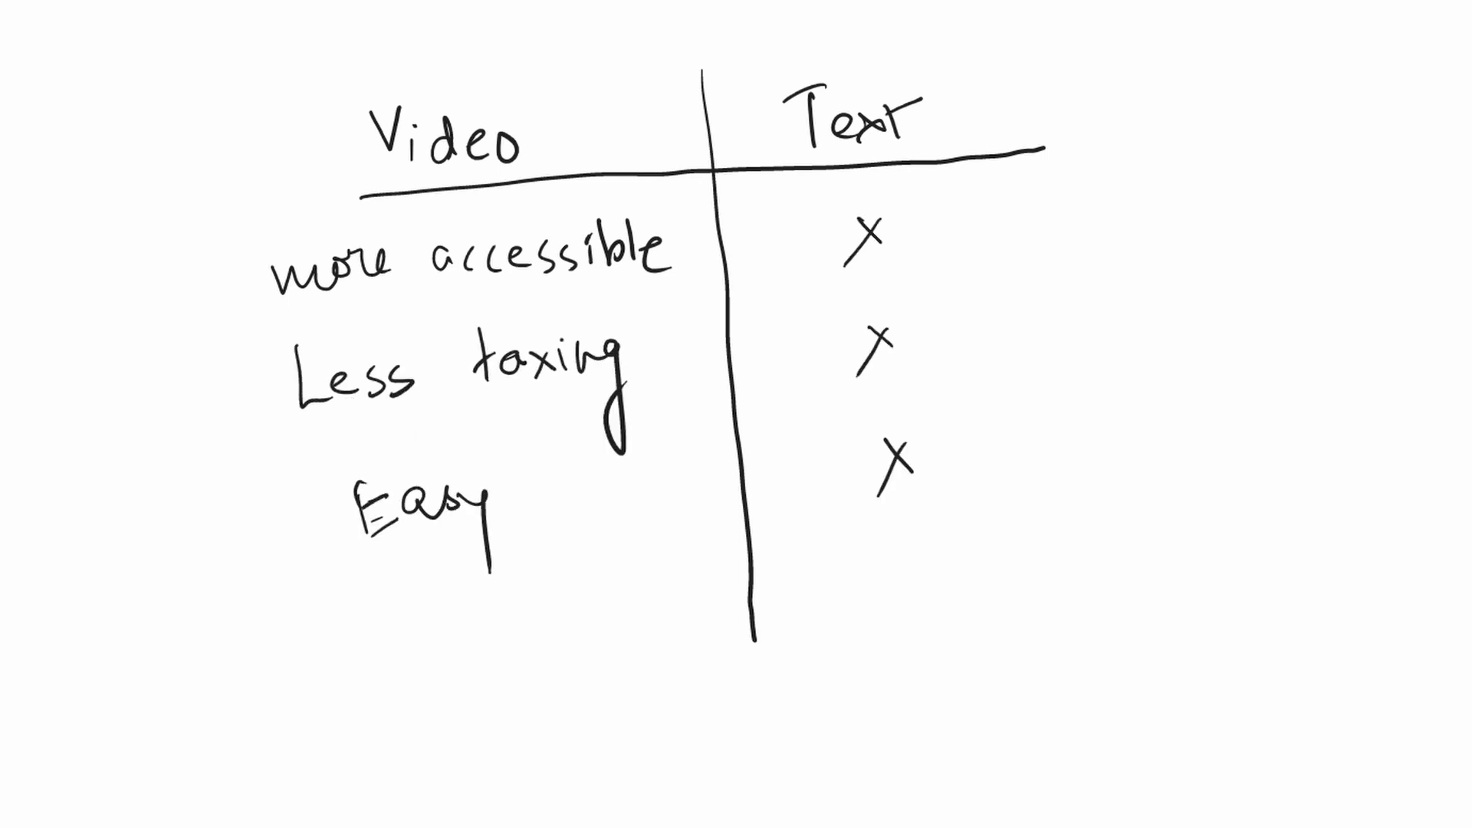
mouse_move(1142, 580)
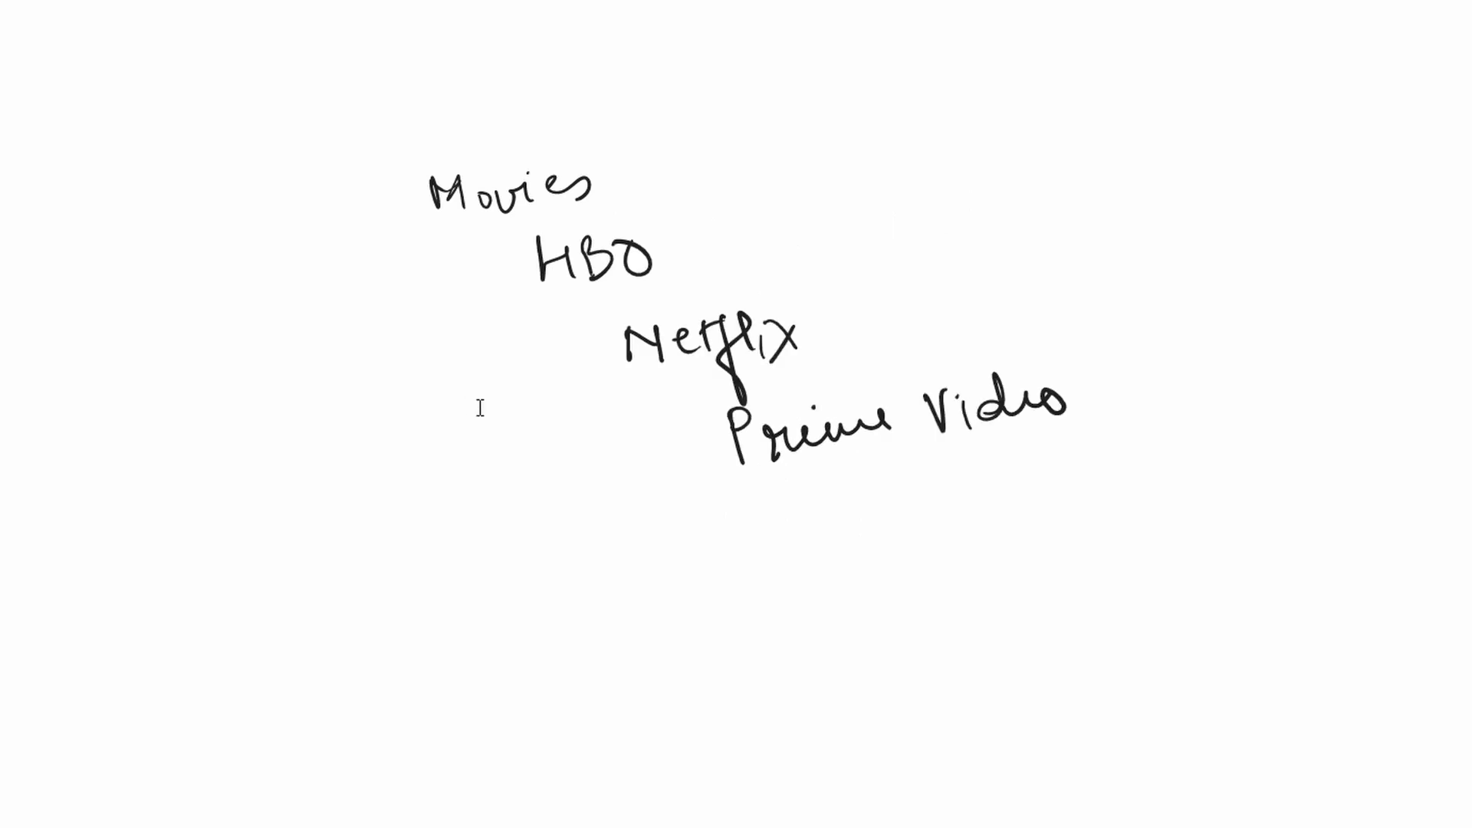
- Handwrite 'Movies' with HBO, Netflix and Prime Video stepping down beneath it
drag(394, 512, 1221, 441)
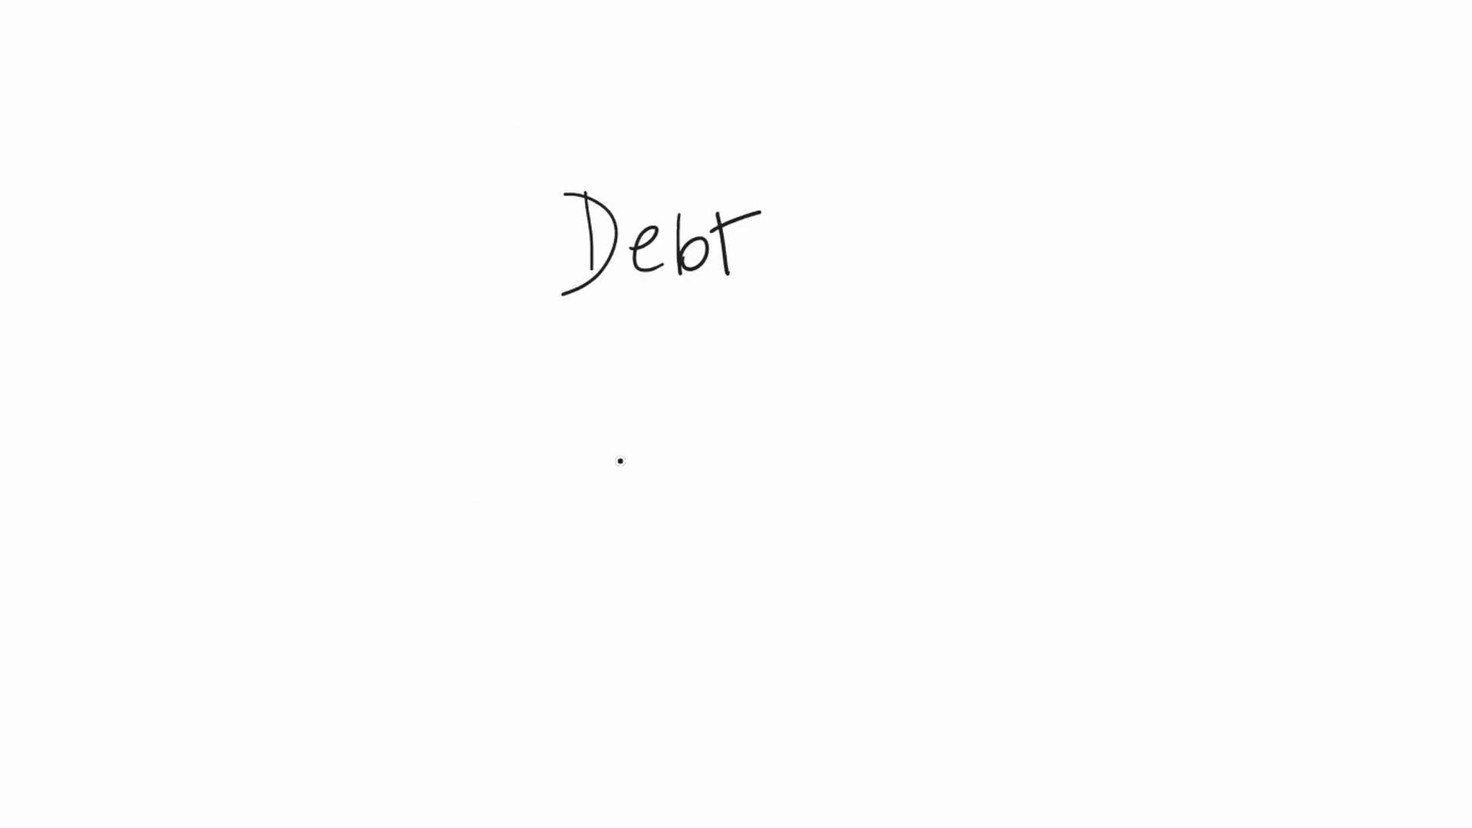
mouse_move(730, 483)
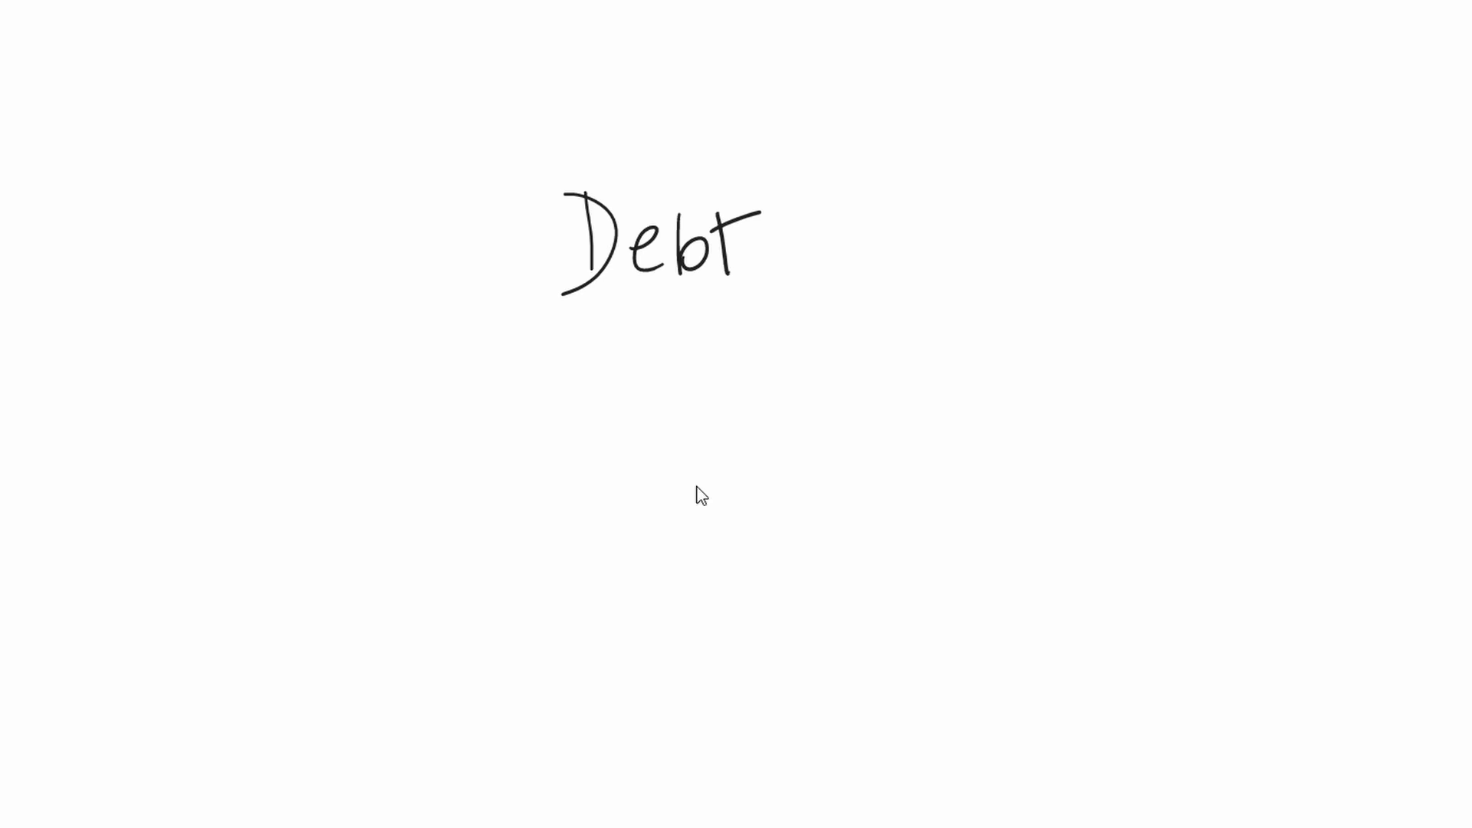
- Handwrite 'Text' below and to the left of the 'Debt' title
drag(478, 328, 587, 375)
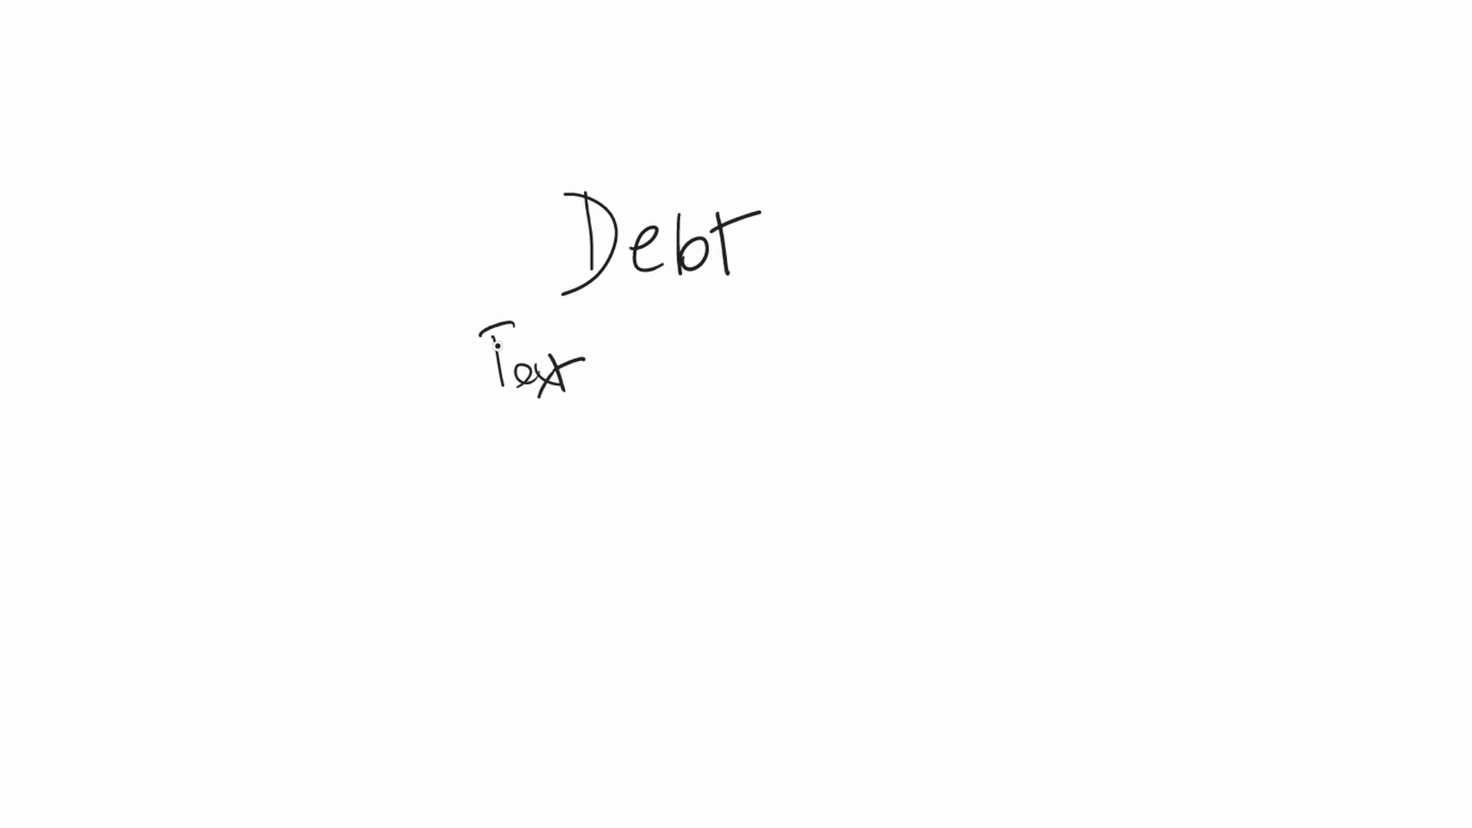